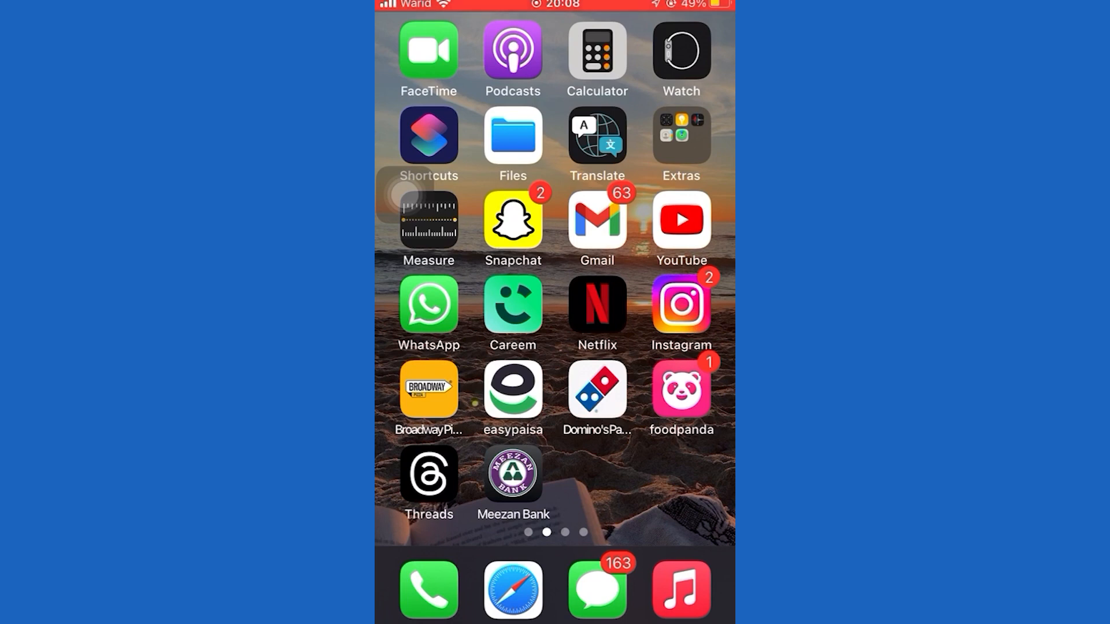
Step: Launch Instagram, scroll the profile grid, and briefly view the white kitten post
{"action": "left_click", "coordinate": [681, 304]}
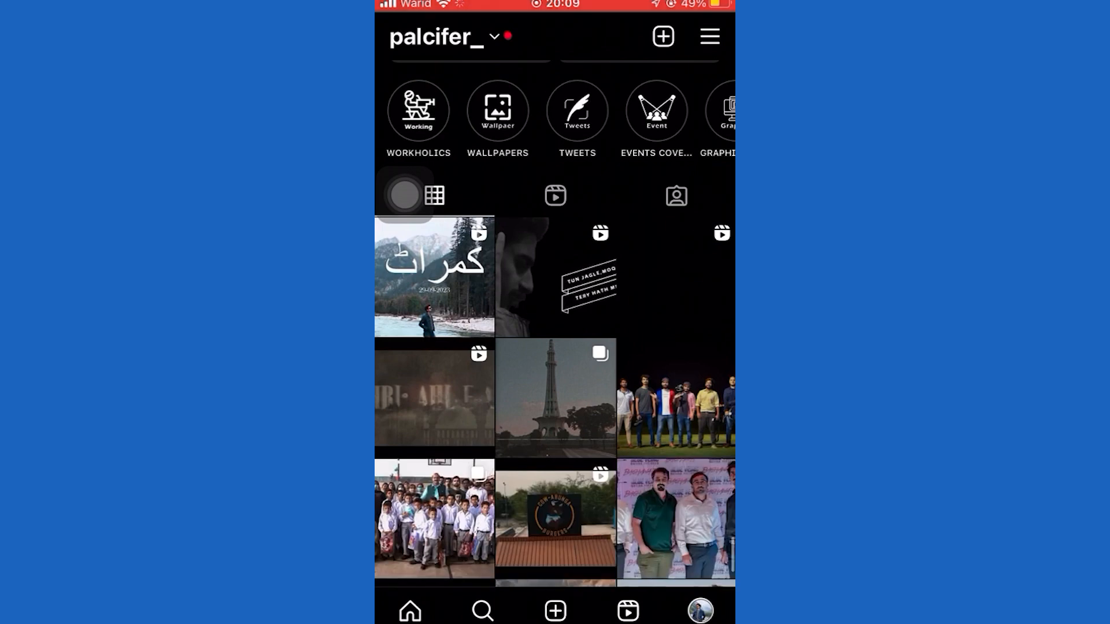
{"action": "scroll", "scroll_direction": "down", "scroll_amount": 3}
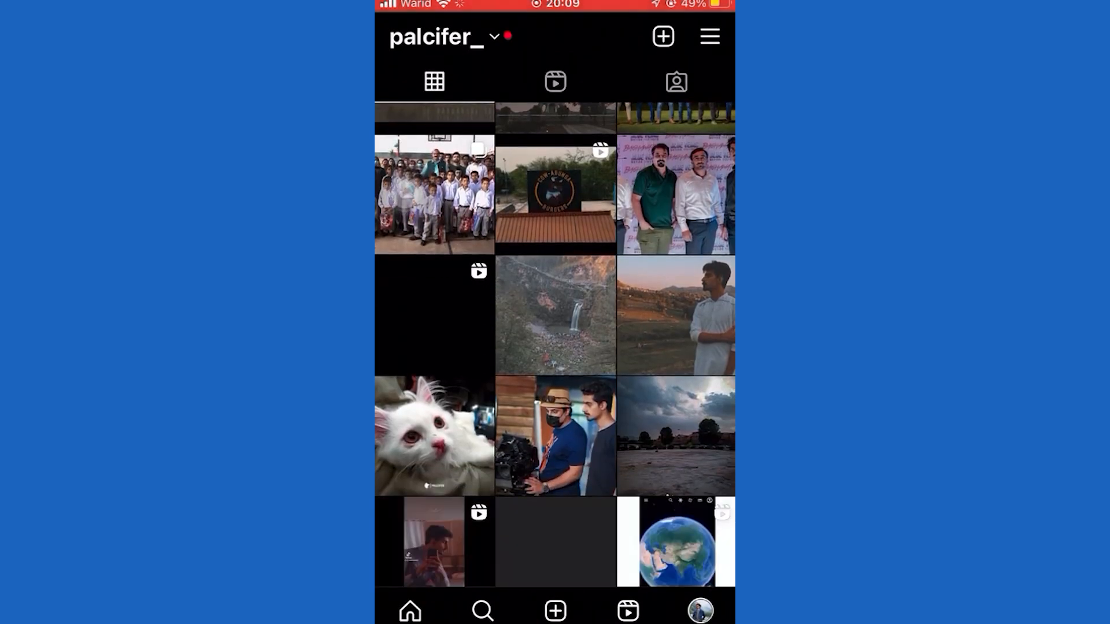
{"action": "left_click", "coordinate": [434, 435]}
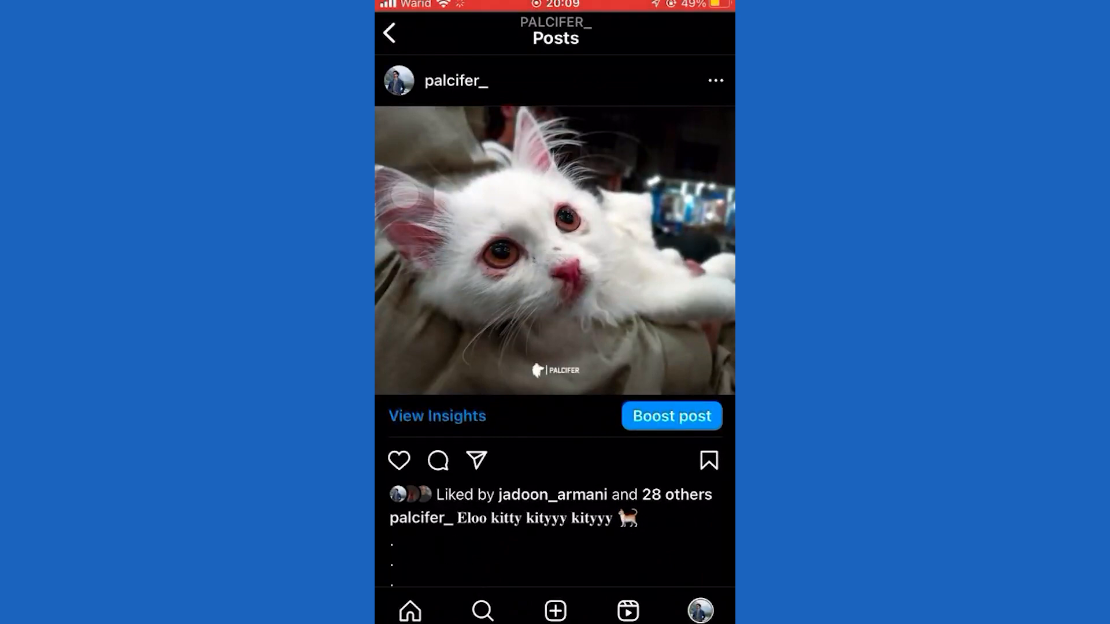
{"action": "left_click", "coordinate": [388, 33]}
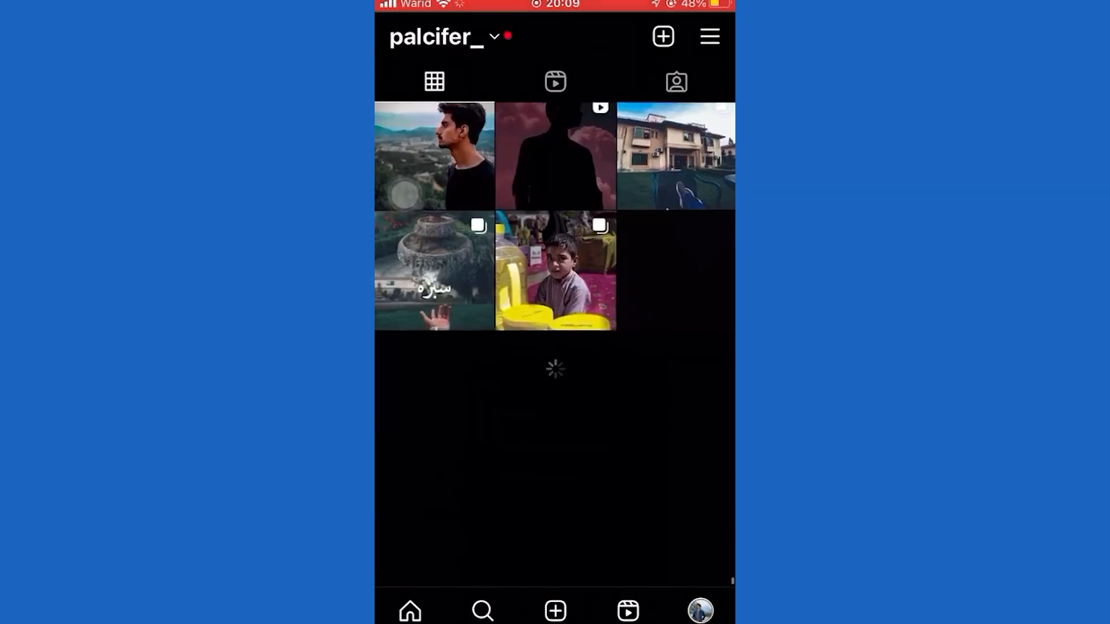
Step: Scroll the profile grid further down to load the older posts
{"action": "scroll", "scroll_direction": "down", "scroll_amount": 3}
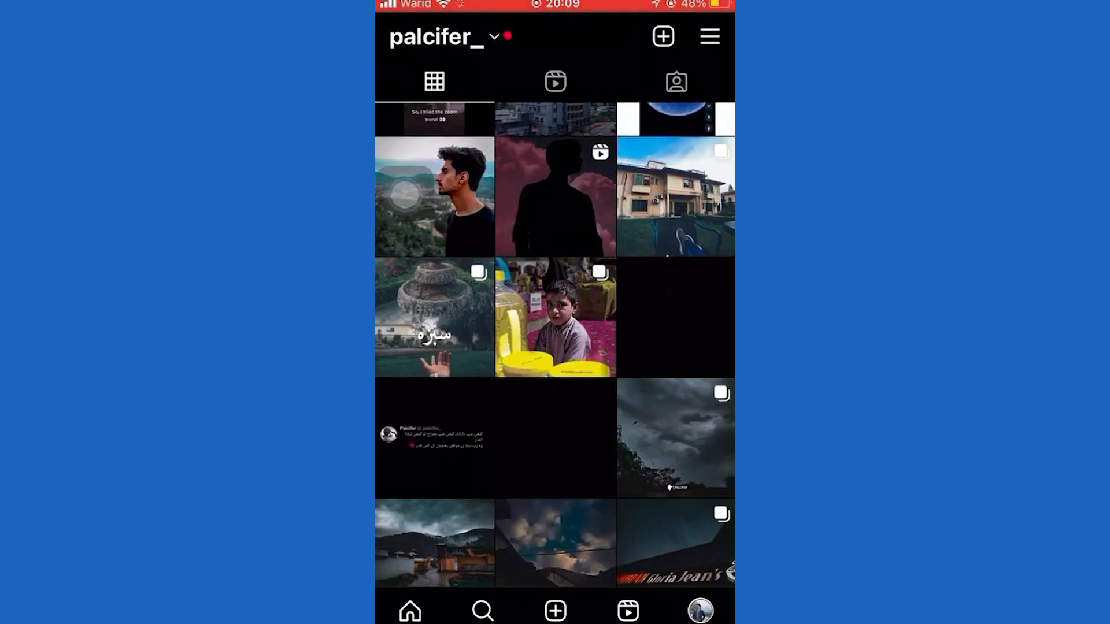
{"action": "scroll", "scroll_direction": "down", "scroll_amount": 3}
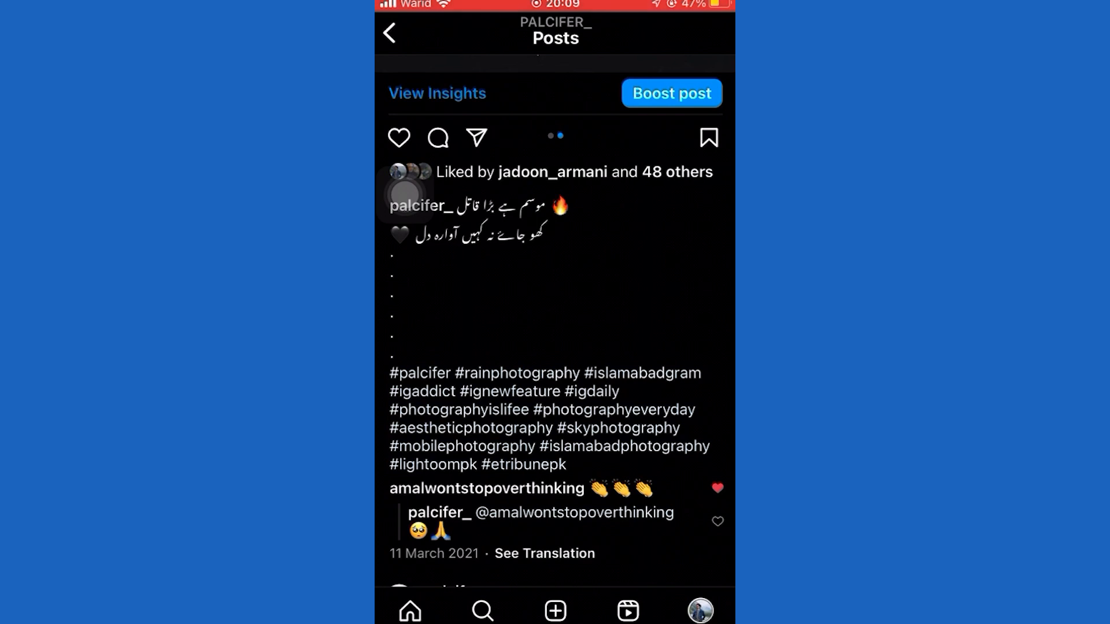
Step: Open #mobilephotography from the rain post's caption
{"action": "left_click", "coordinate": [459, 446]}
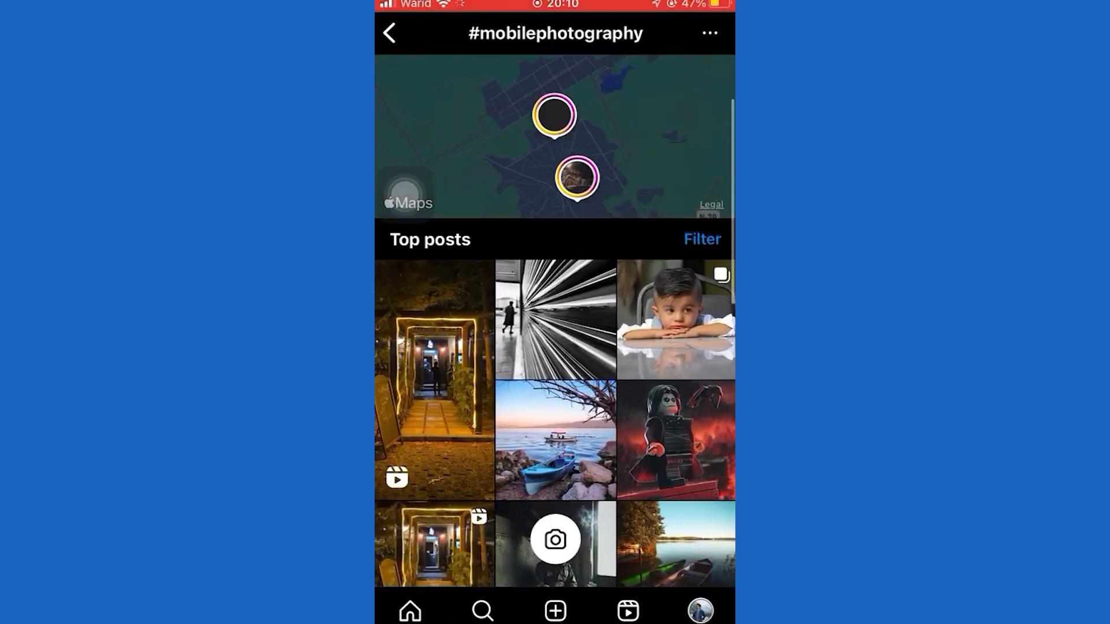
Step: Scroll the #mobilephotography results page before returning to the rain post
{"action": "scroll", "scroll_direction": "down", "scroll_amount": 3}
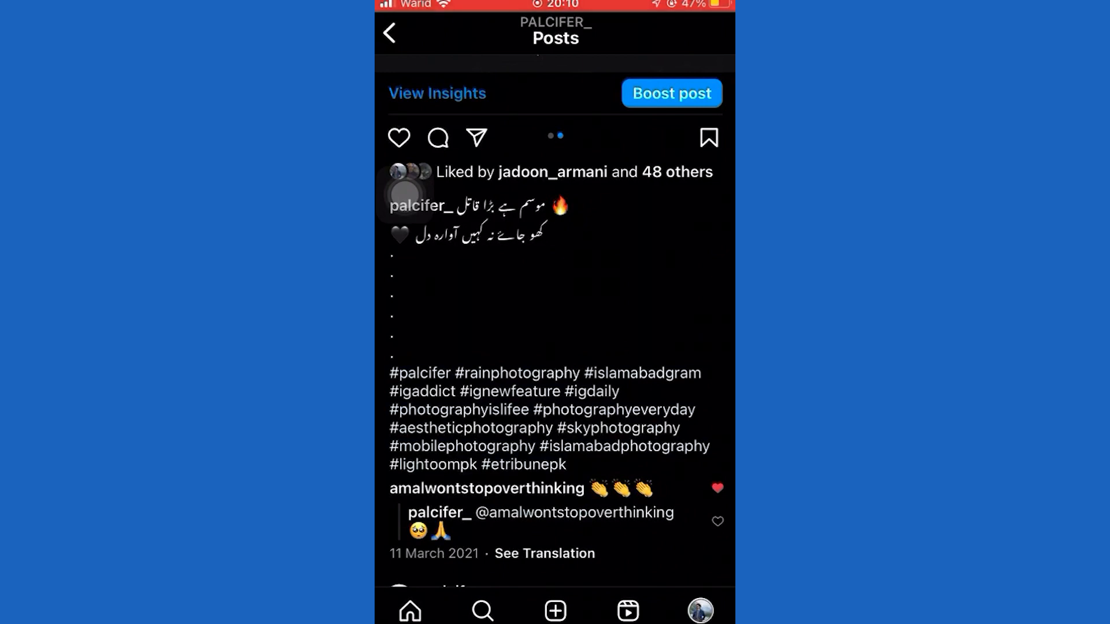
Step: Open #skyphotography from the rain post's caption
{"action": "left_click", "coordinate": [616, 427]}
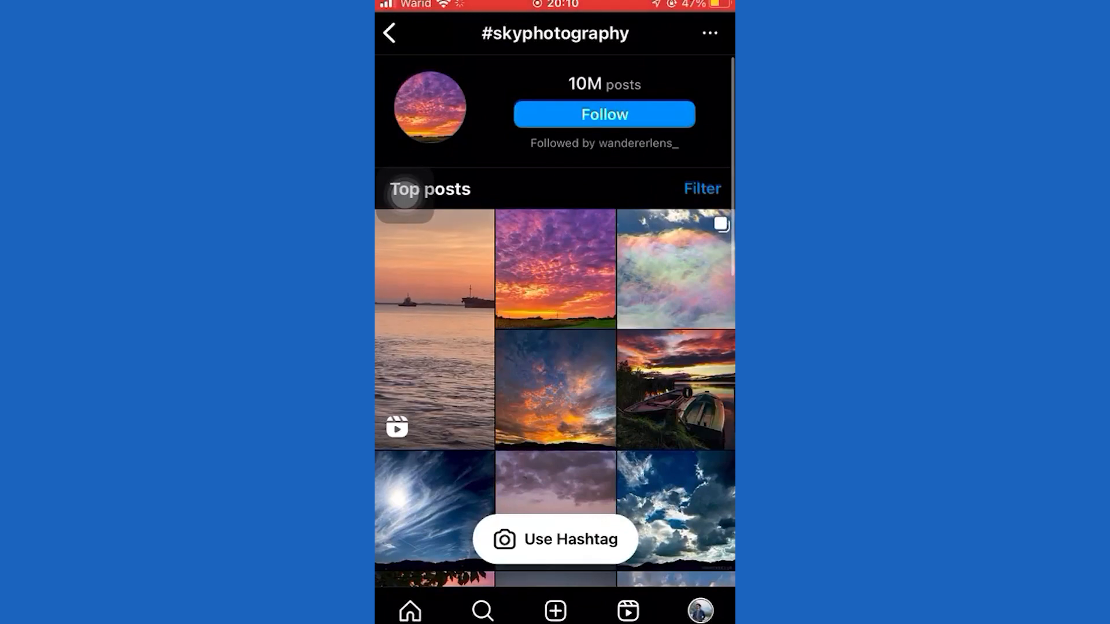
Step: Switch the #skyphotography filter to Recent top posts
{"action": "left_click", "coordinate": [701, 189]}
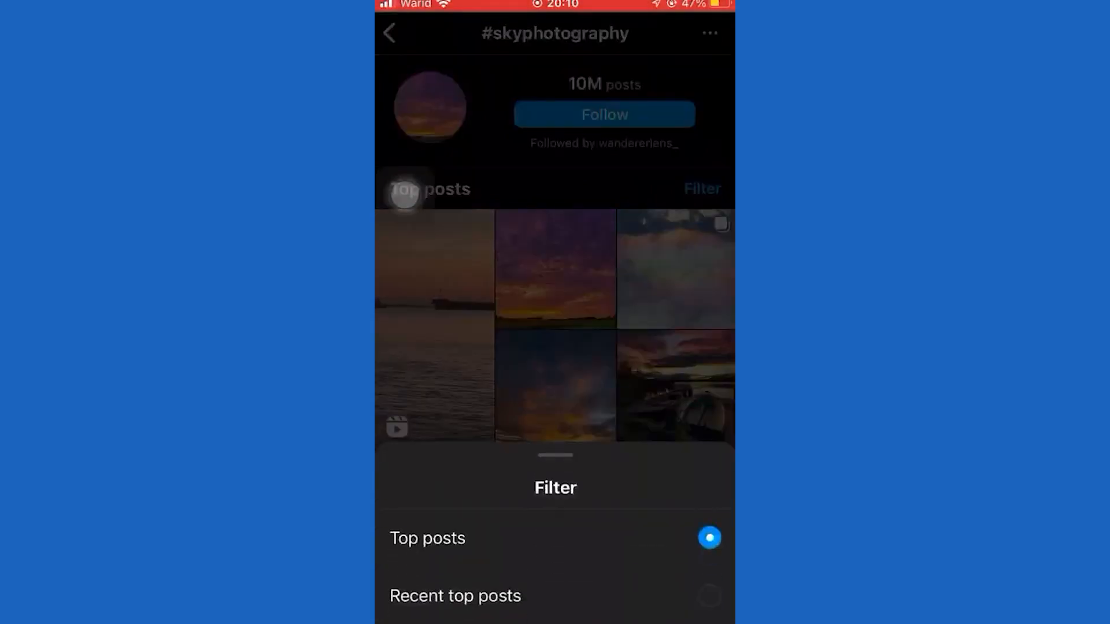
{"action": "left_click", "coordinate": [455, 596]}
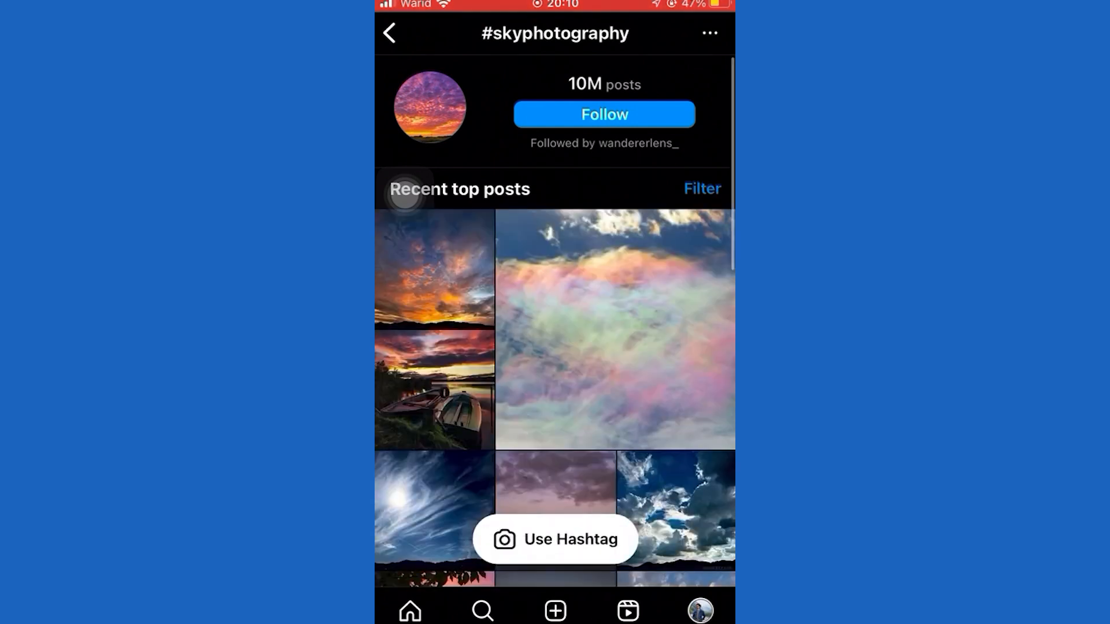
{"action": "scroll", "scroll_direction": "down", "scroll_amount": 3}
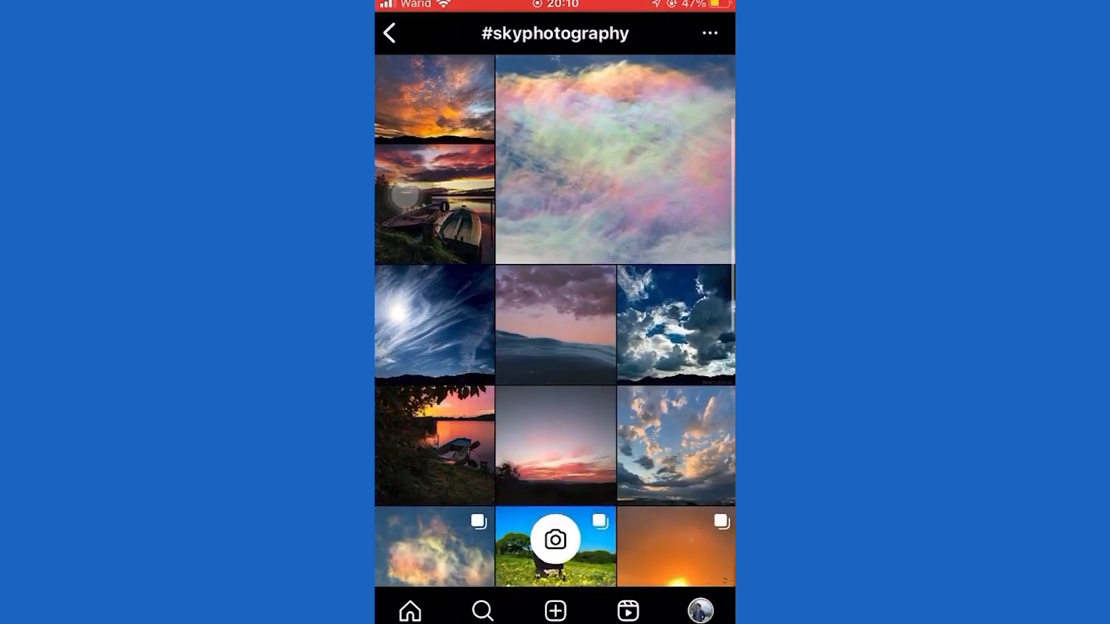
{"action": "scroll", "scroll_direction": "down", "scroll_amount": 3}
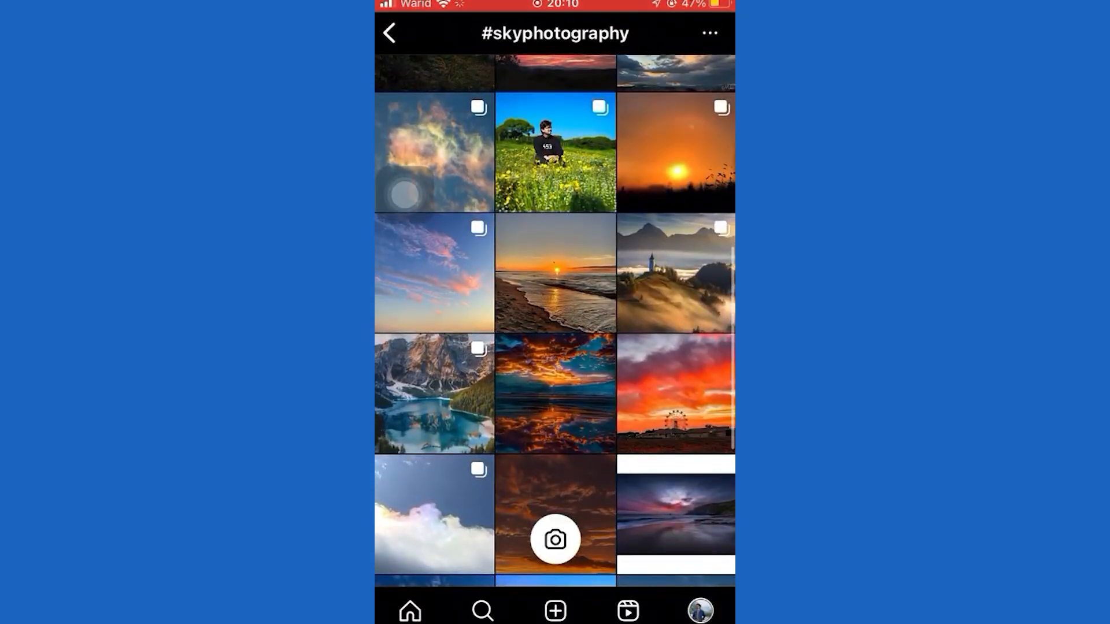
{"action": "scroll", "scroll_direction": "down", "scroll_amount": 3}
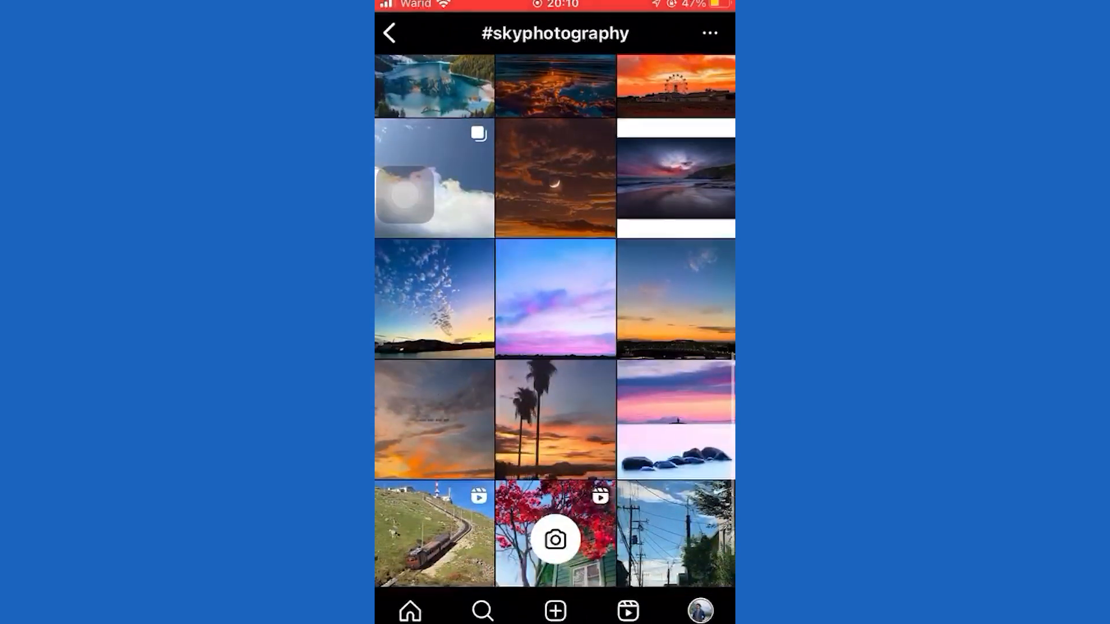